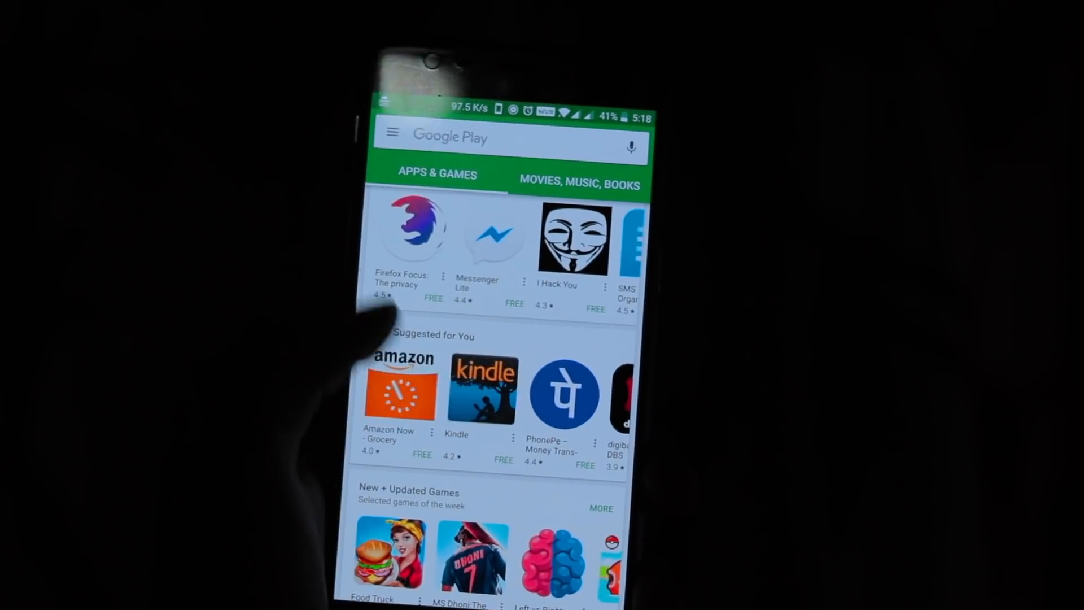
# Step: Scroll through the featured and suggested apps on the Google Play home screen
pyautogui.scroll(-3)
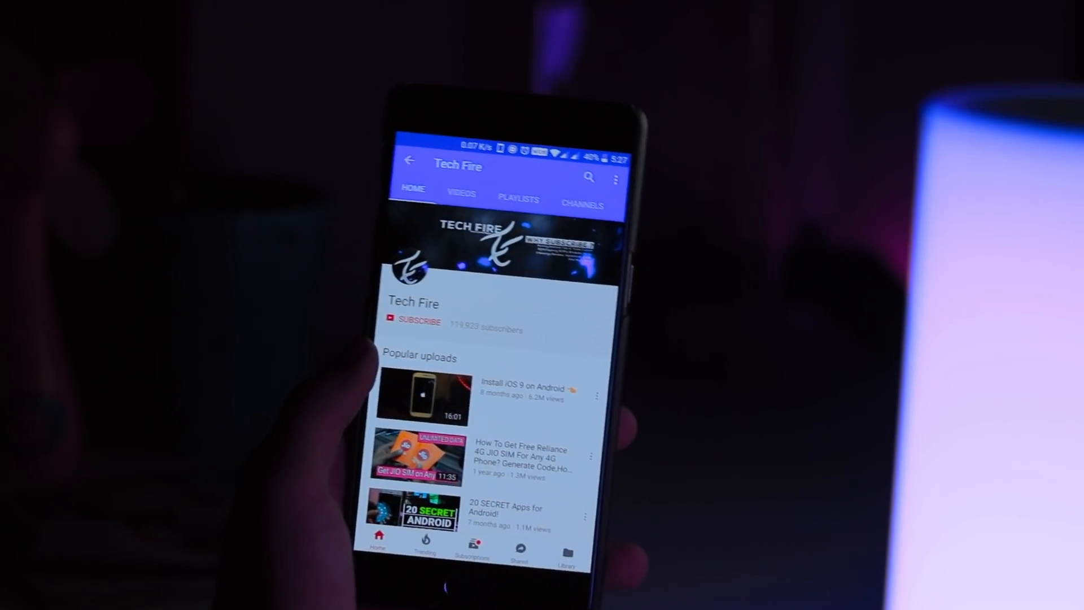
# Step: Subscribe to Tech Fire on YouTube with notifications set to all
pyautogui.click(412, 320)
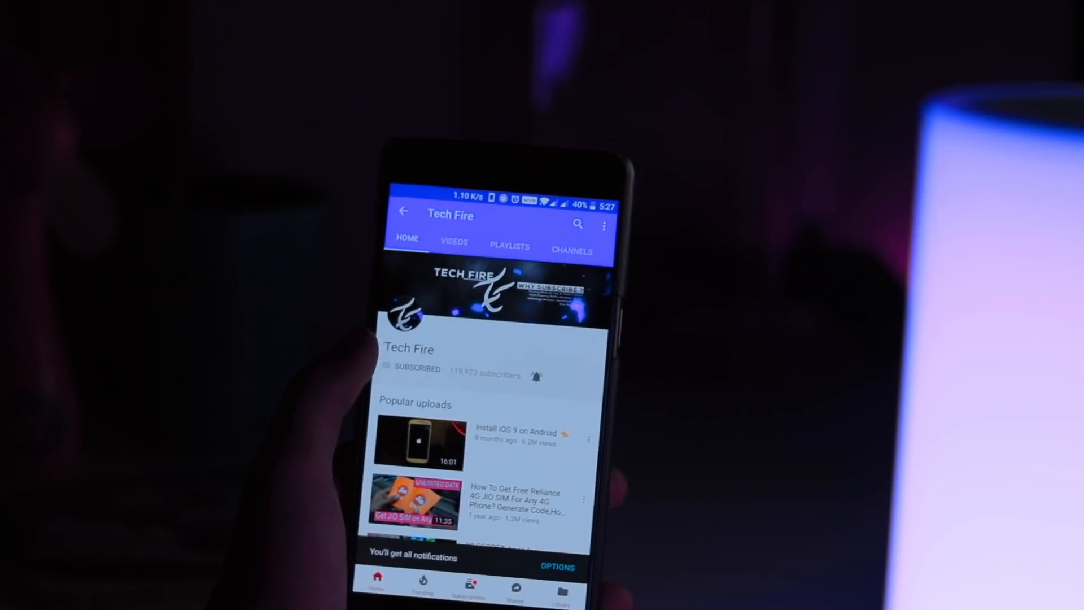
pyautogui.click(536, 376)
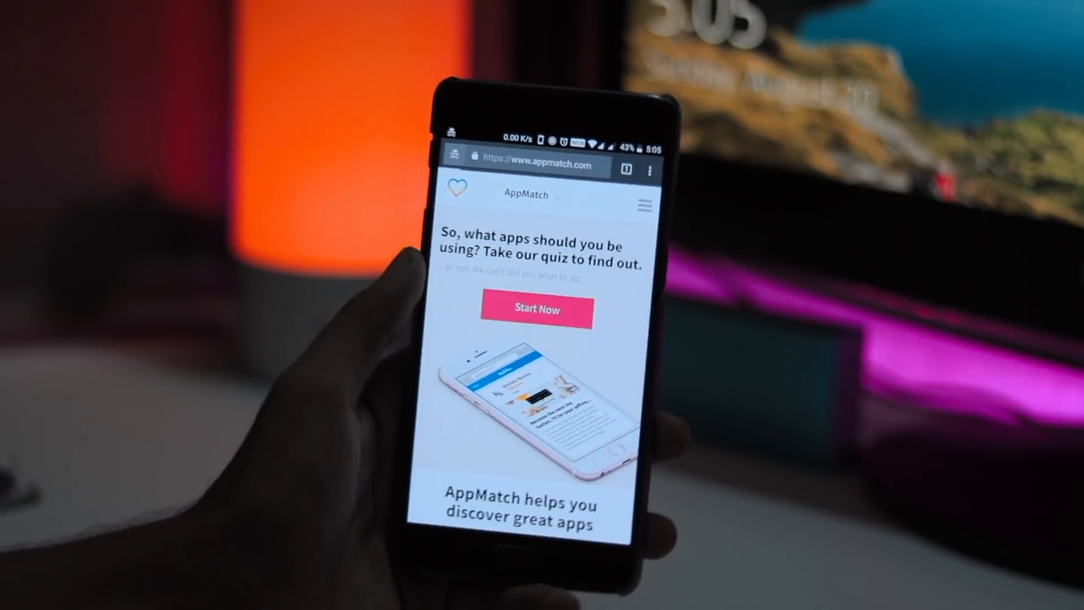
# Step: Start the AppMatch quiz and scroll through categories like Lifestyle, Office Space, Tech Life and Gaming
pyautogui.click(536, 309)
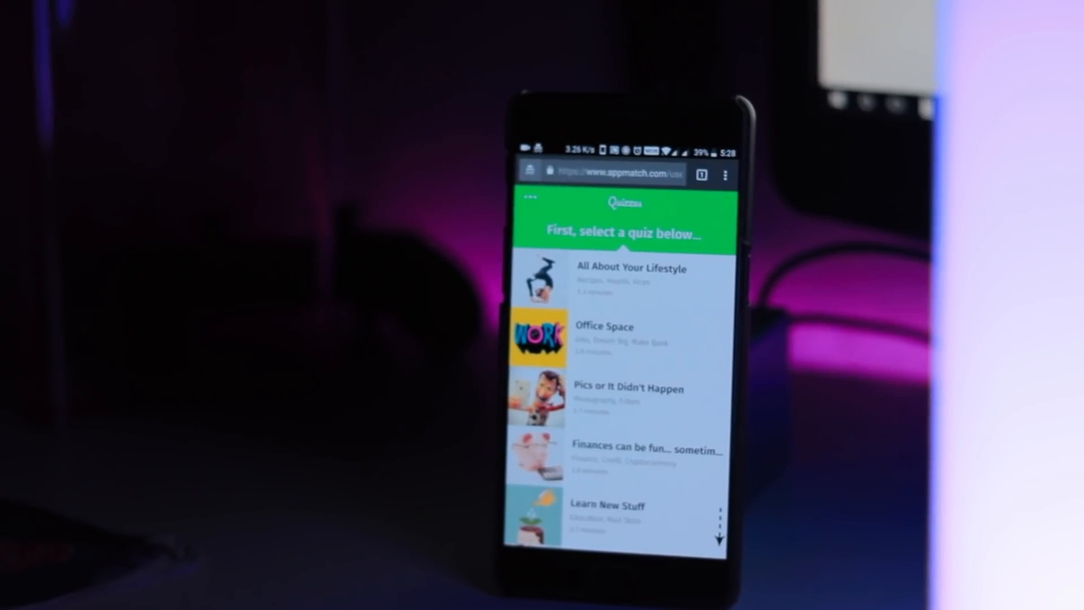
pyautogui.scroll(-3)
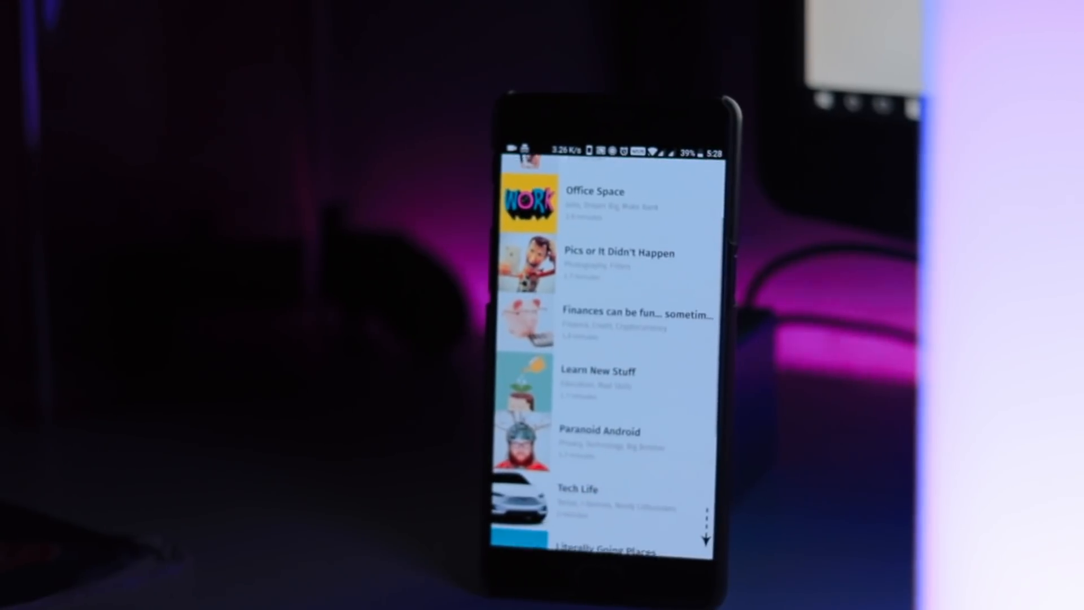
pyautogui.scroll(-3)
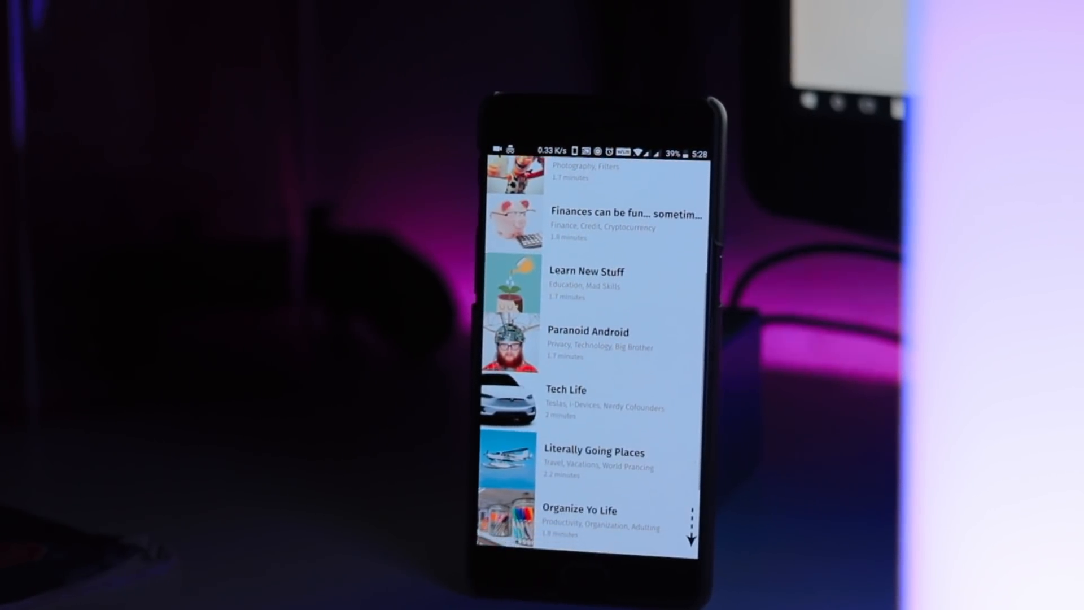
pyautogui.scroll(-3)
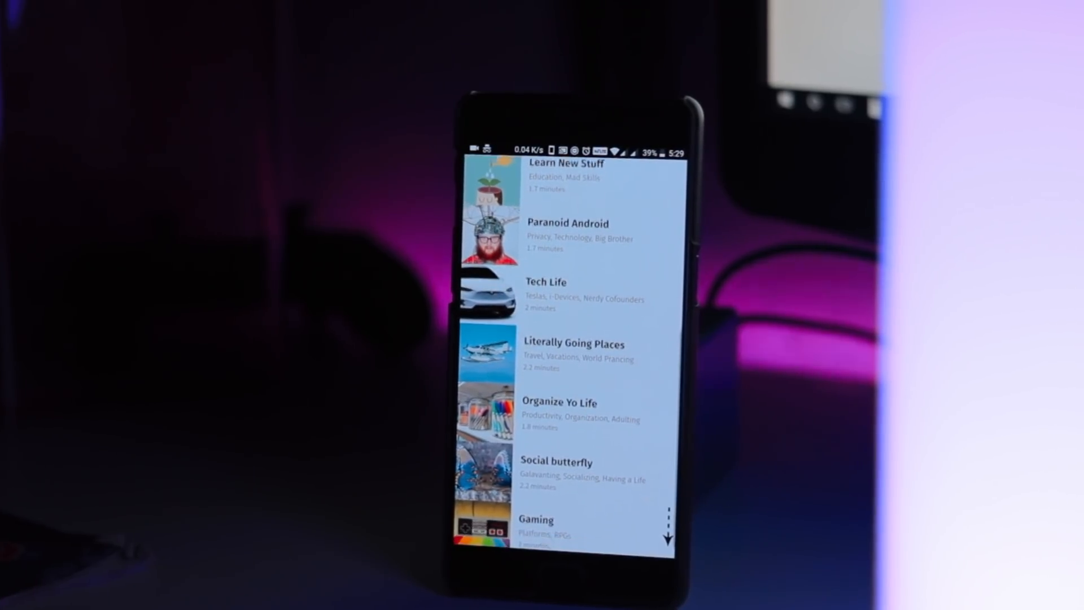
pyautogui.scroll(-3)
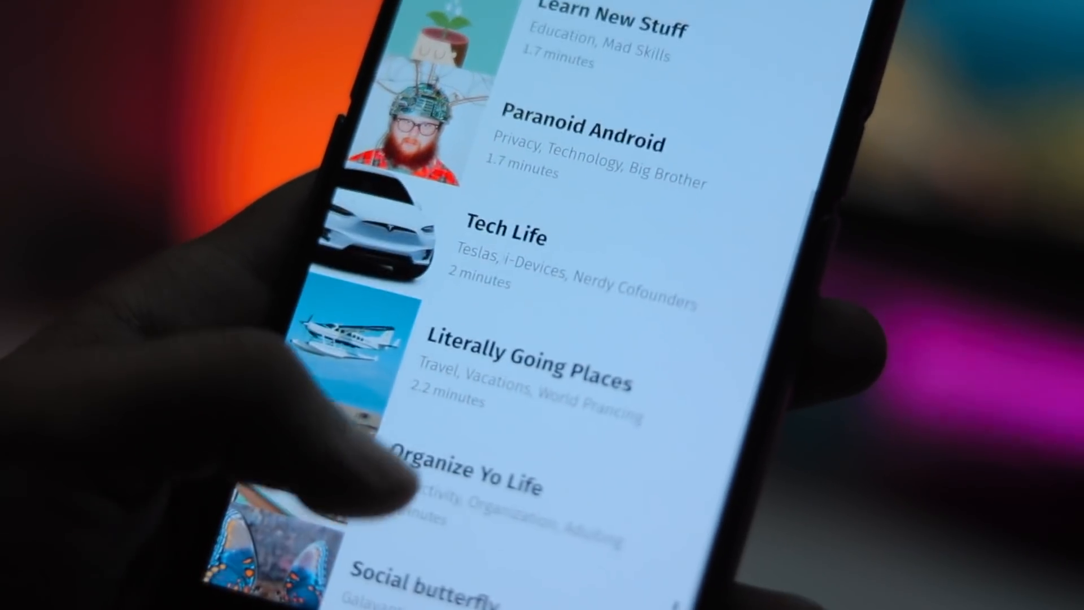
pyautogui.scroll(-3)
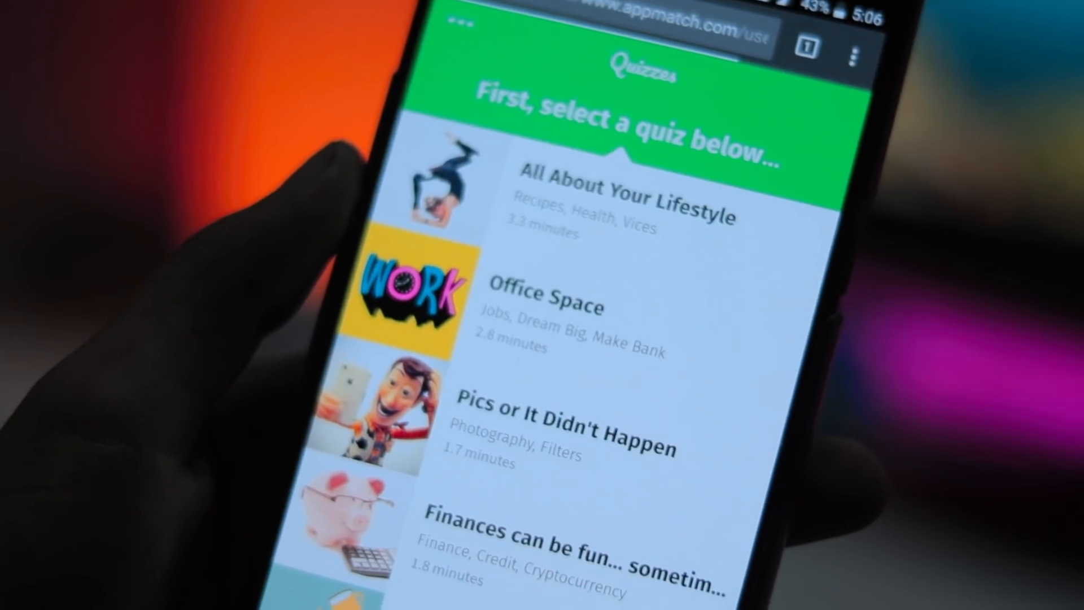
# Step: Open the All About Your Lifestyle quiz and tap through 'Tap here to begin' and 'Let's start.'
pyautogui.click(622, 201)
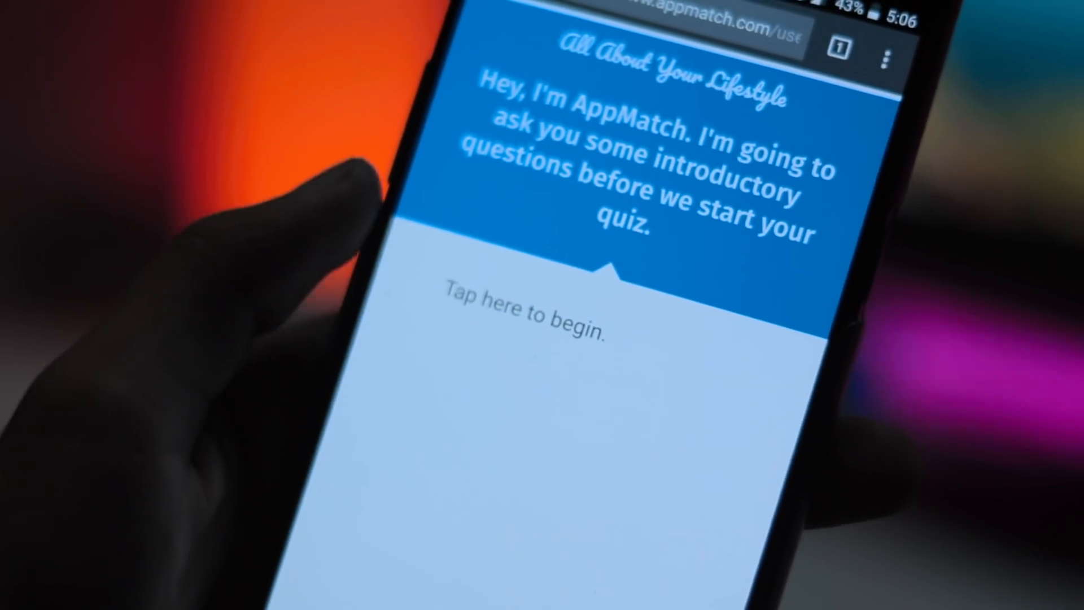
pyautogui.click(526, 318)
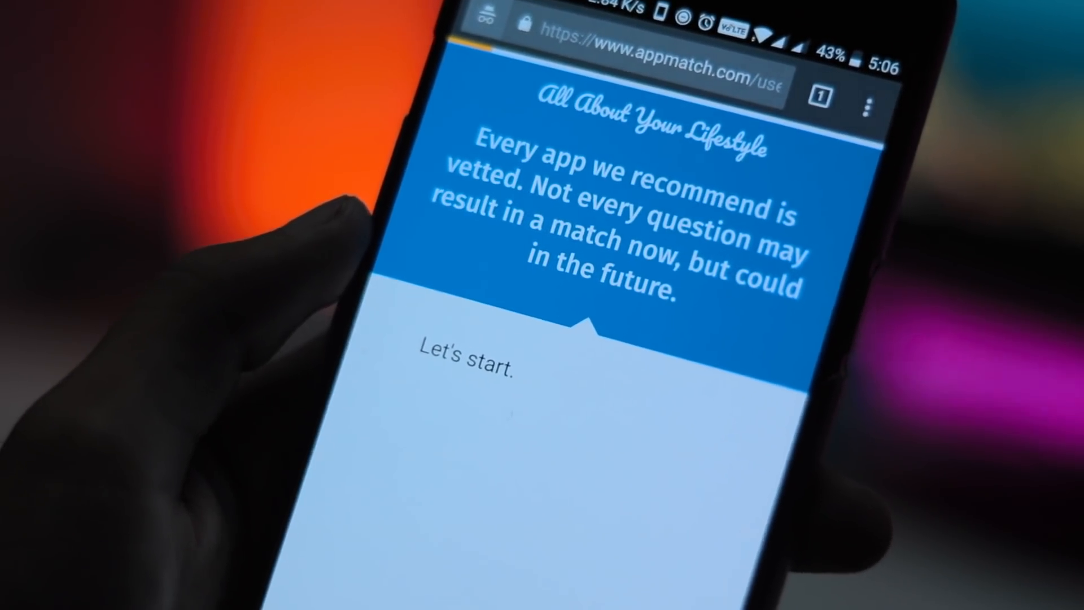
pyautogui.click(465, 360)
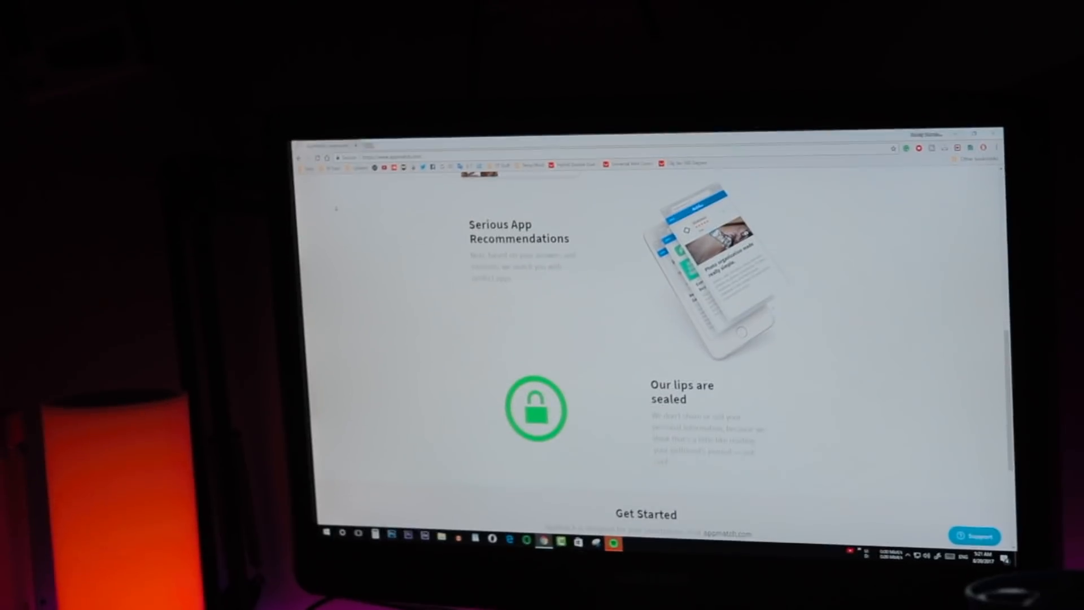
# Step: Scroll the appmatch.com privacy info to Get Started, then browse the 'Select your next quiz' list
pyautogui.scroll(-3)
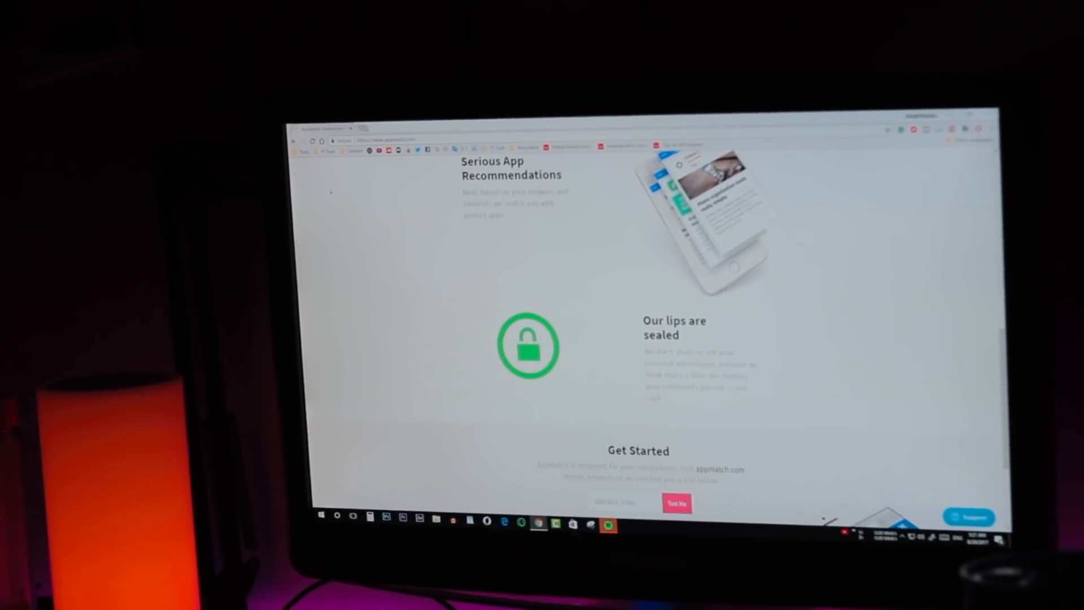
pyautogui.scroll(-3)
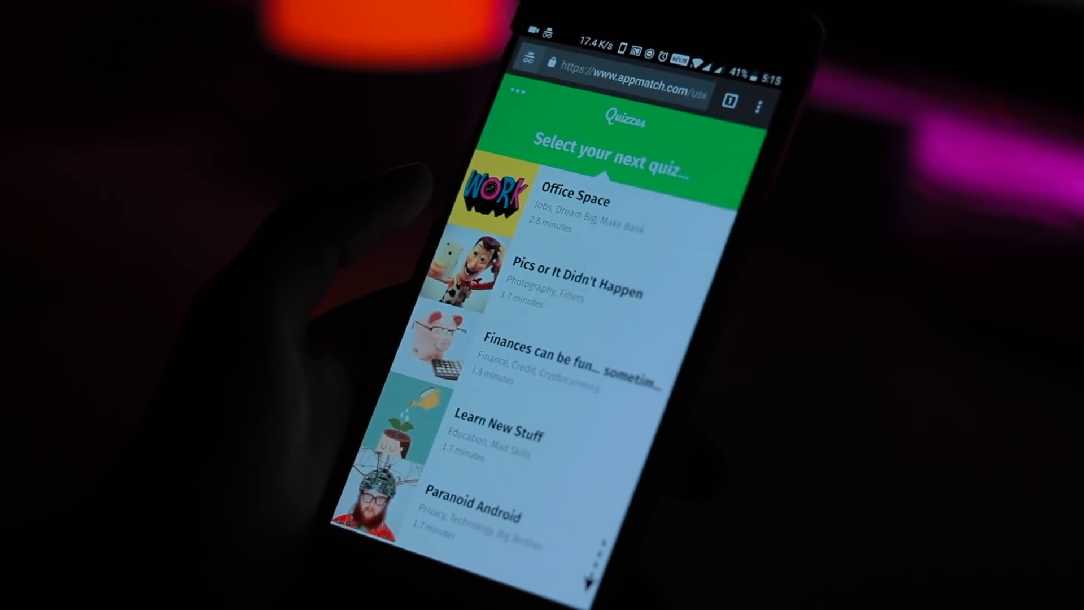
pyautogui.scroll(-3)
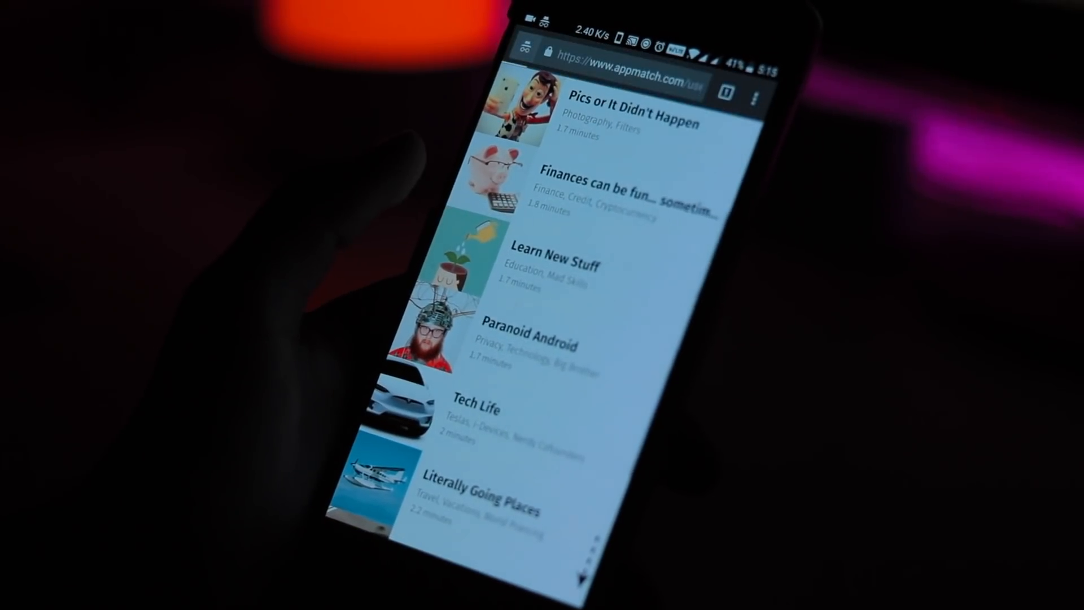
pyautogui.click(542, 262)
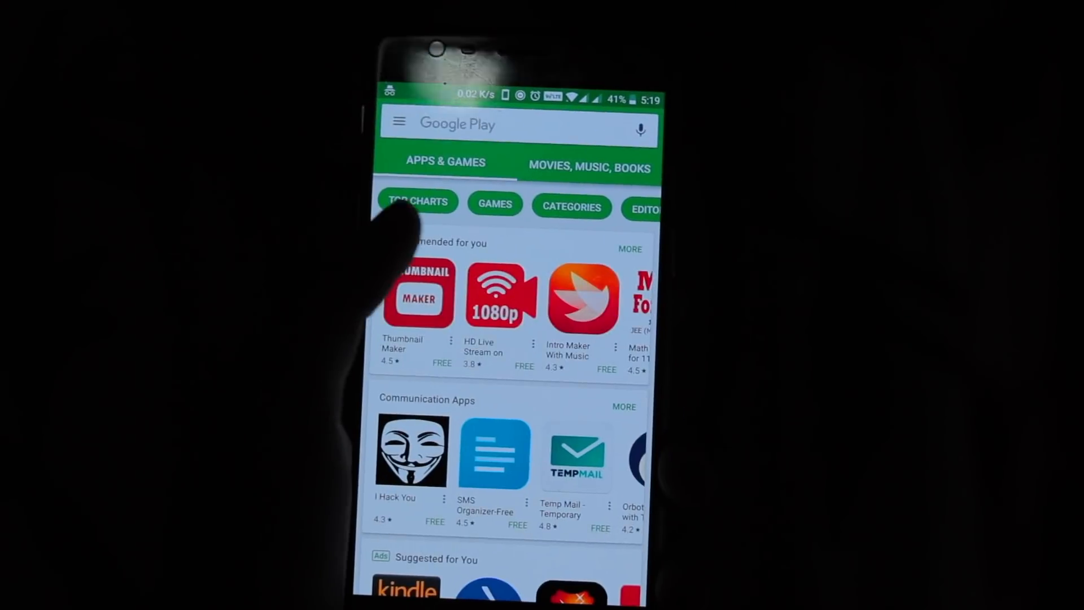
# Step: Open Google Play's Top Charts and scroll the top free apps list past entry 120
pyautogui.click(417, 201)
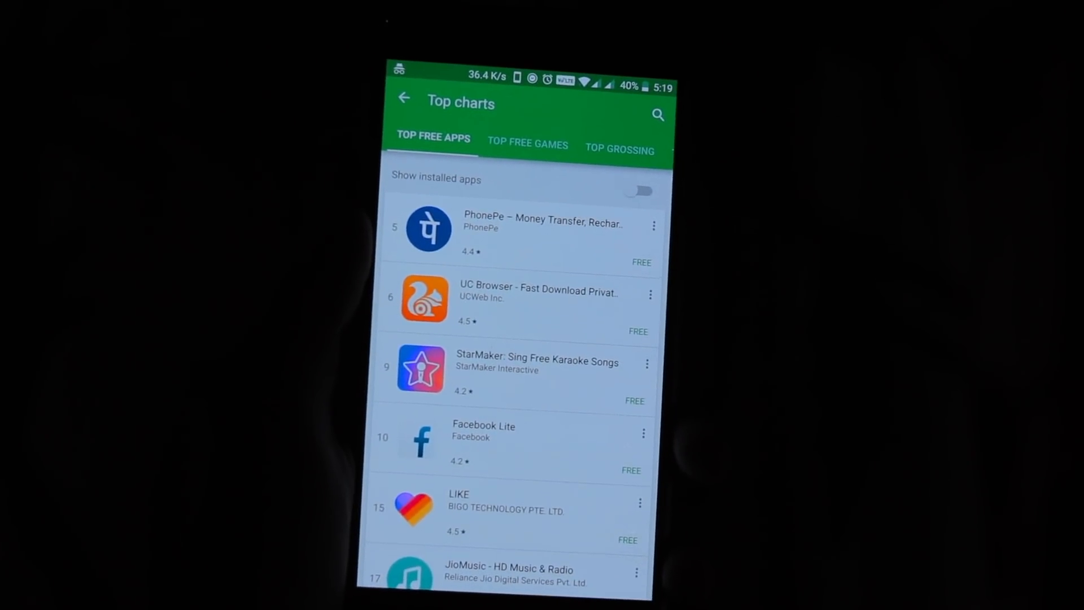
pyautogui.scroll(-3)
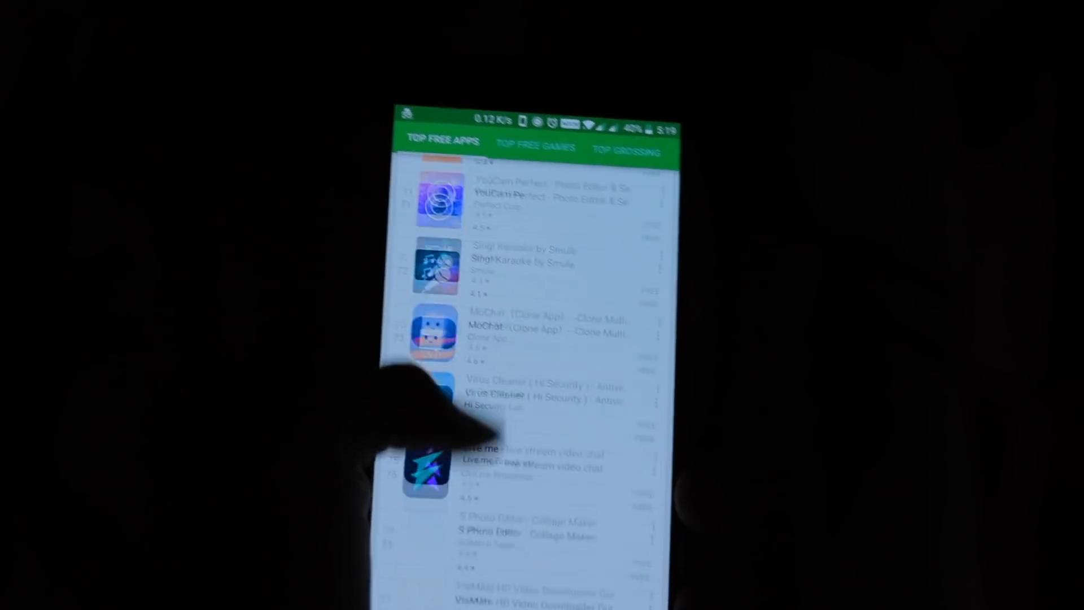
pyautogui.scroll(-3)
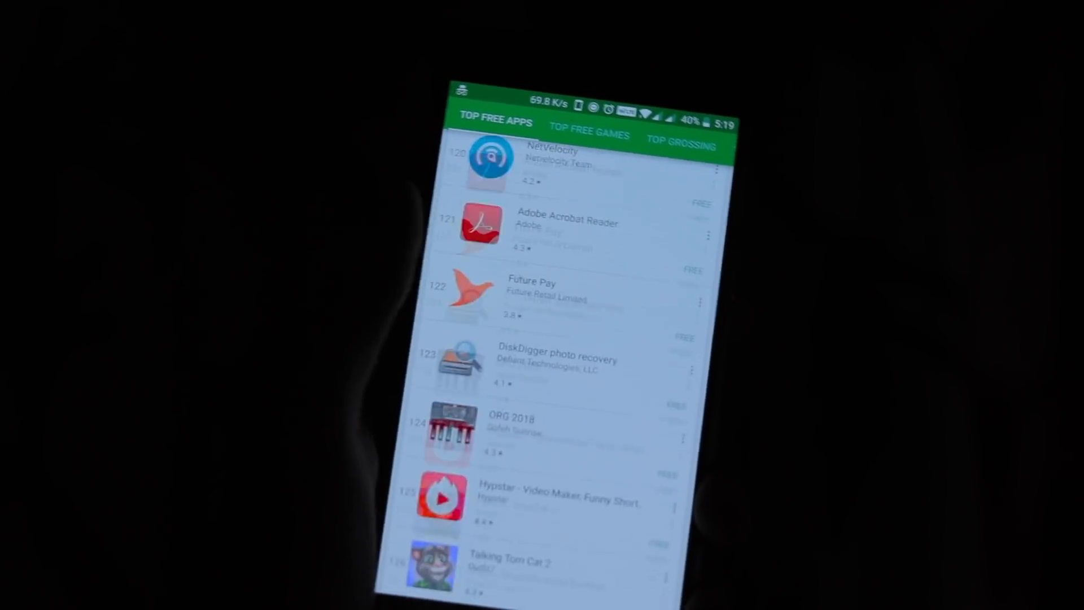